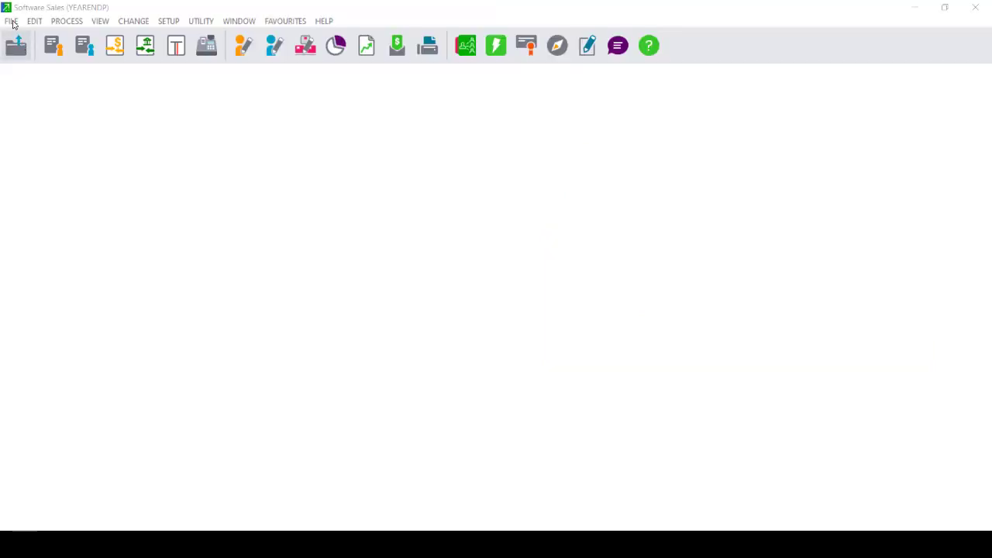
Start Export/Import from the File menu and choose the Export Selling Prices function.
click(13, 22)
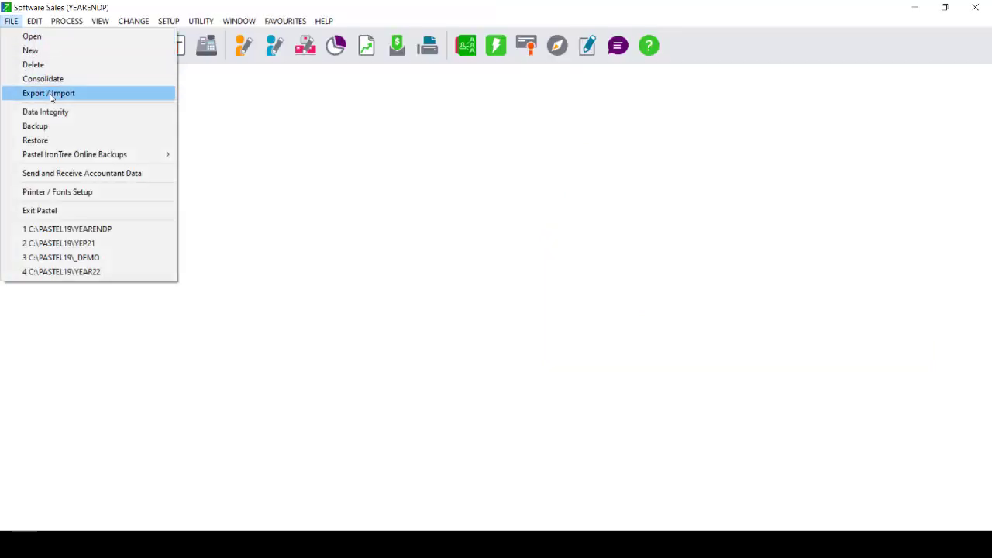
click(48, 93)
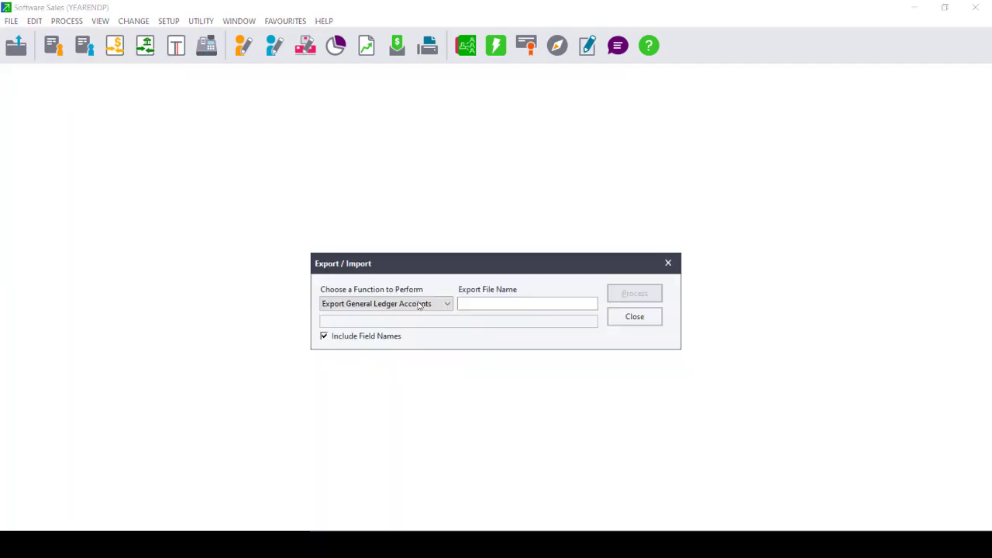
mouse_move(434, 299)
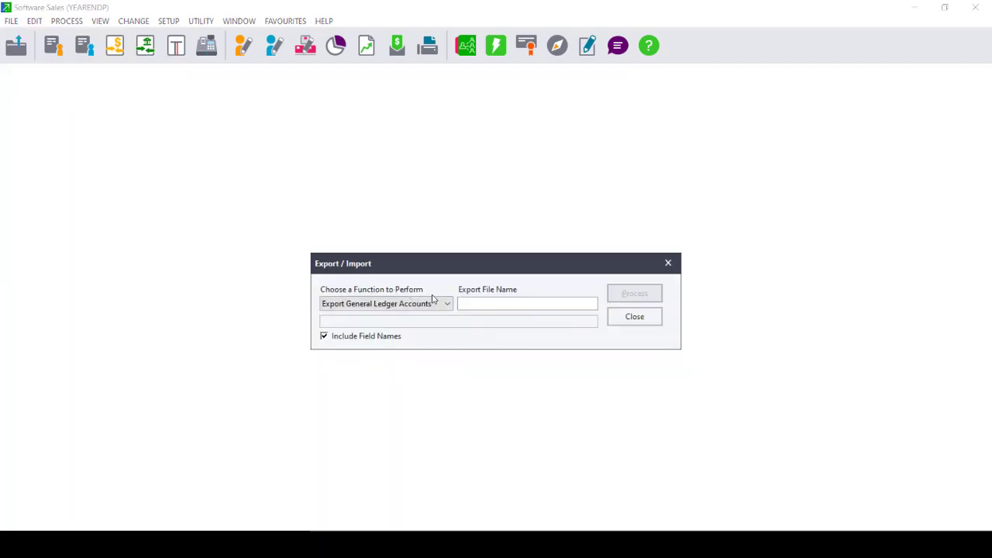
click(447, 302)
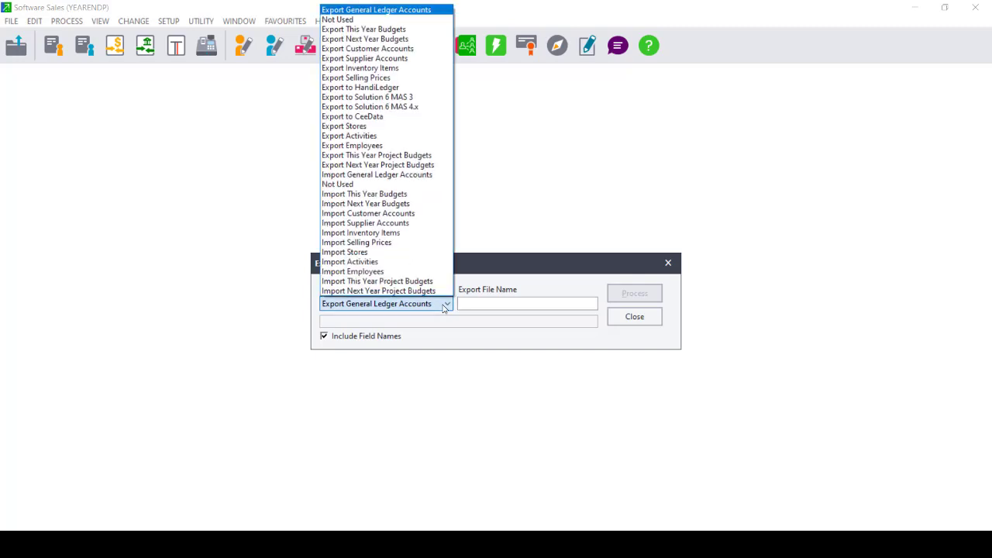
click(375, 302)
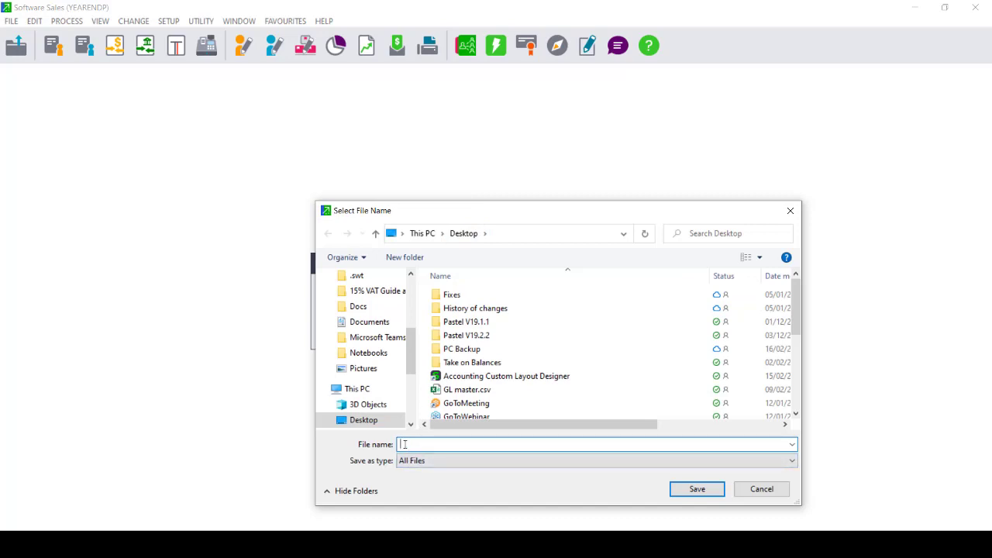
Name the export file sellingp and save it as sellingp.csv on the Desktop.
text(sellingp.csv)
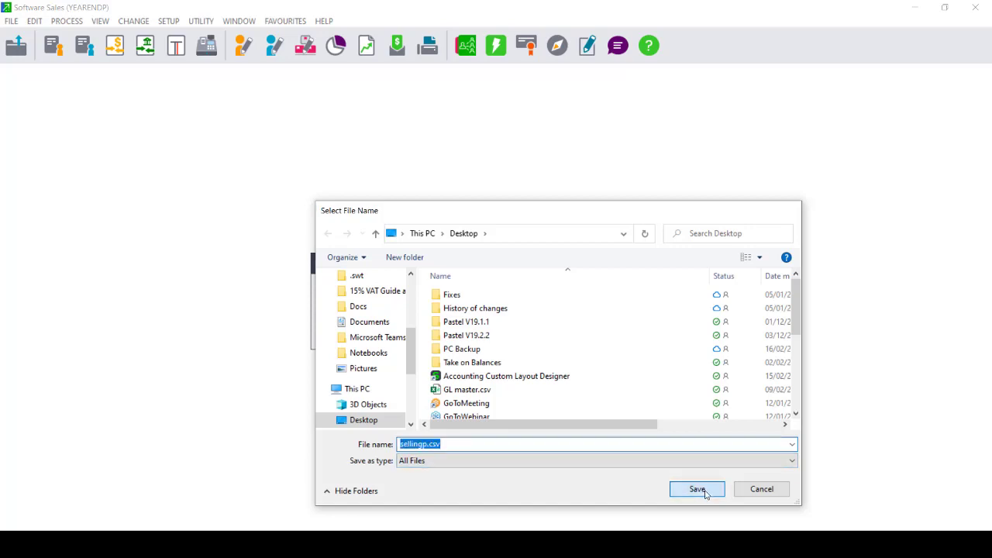
click(696, 490)
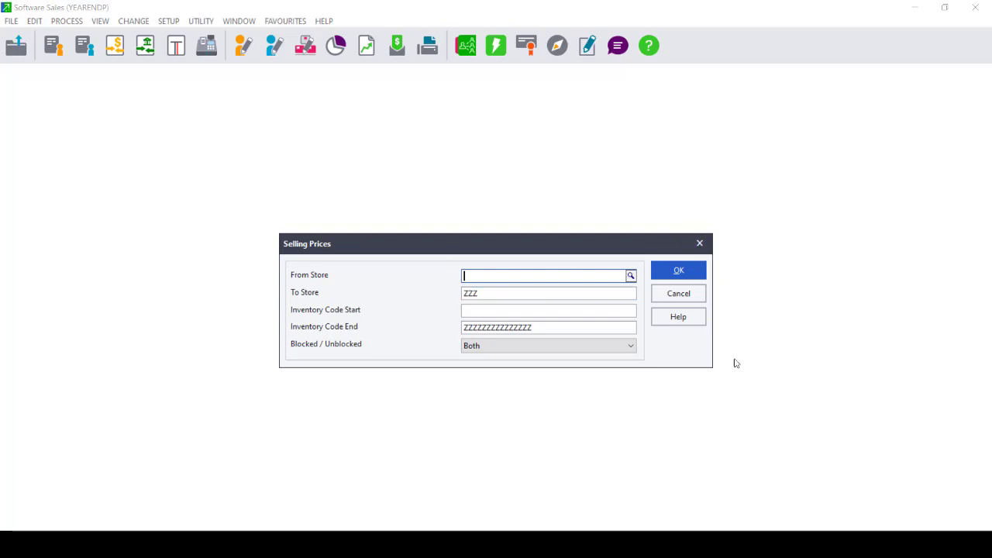
mouse_move(518, 254)
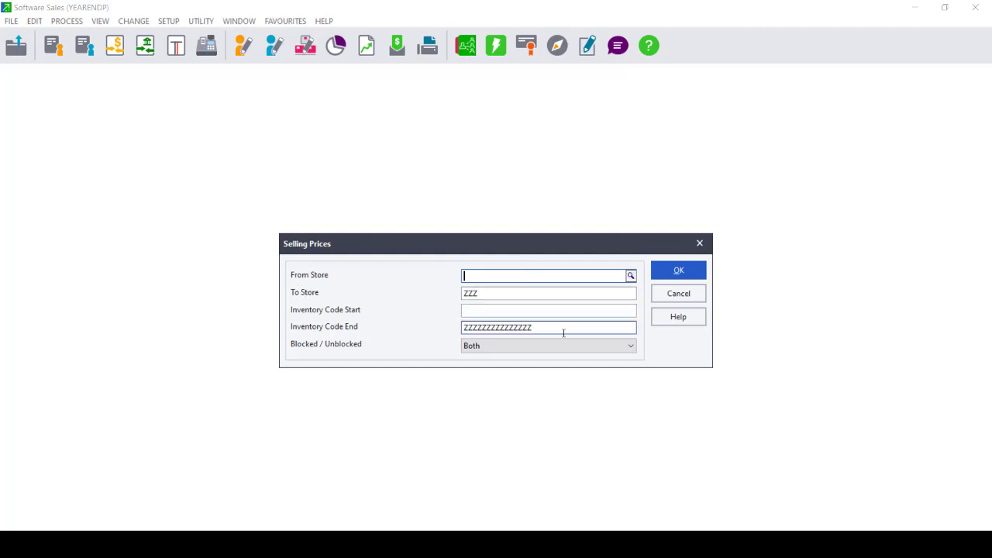
Export 27 selling price records for all stores and inventory codes, then close Export/Import.
click(678, 269)
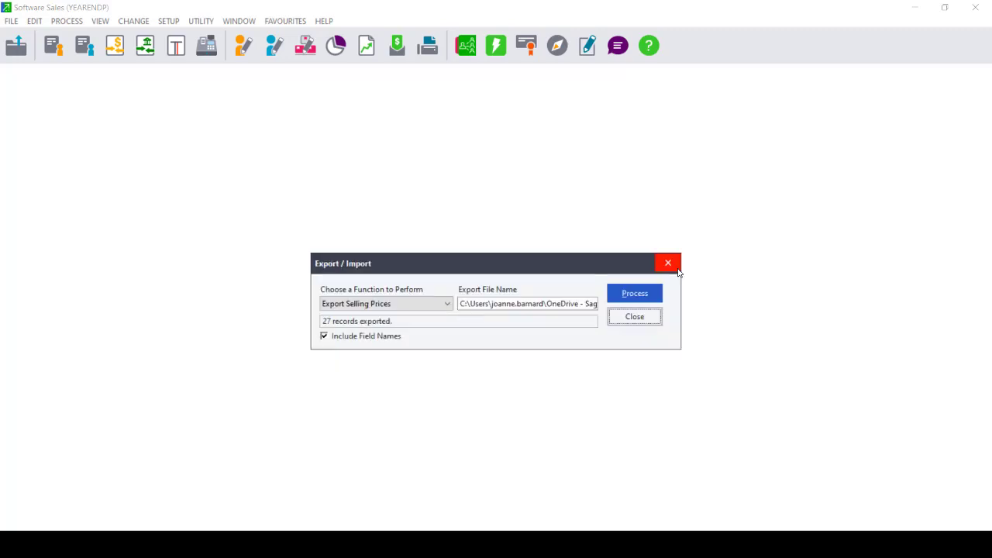
mouse_move(378, 519)
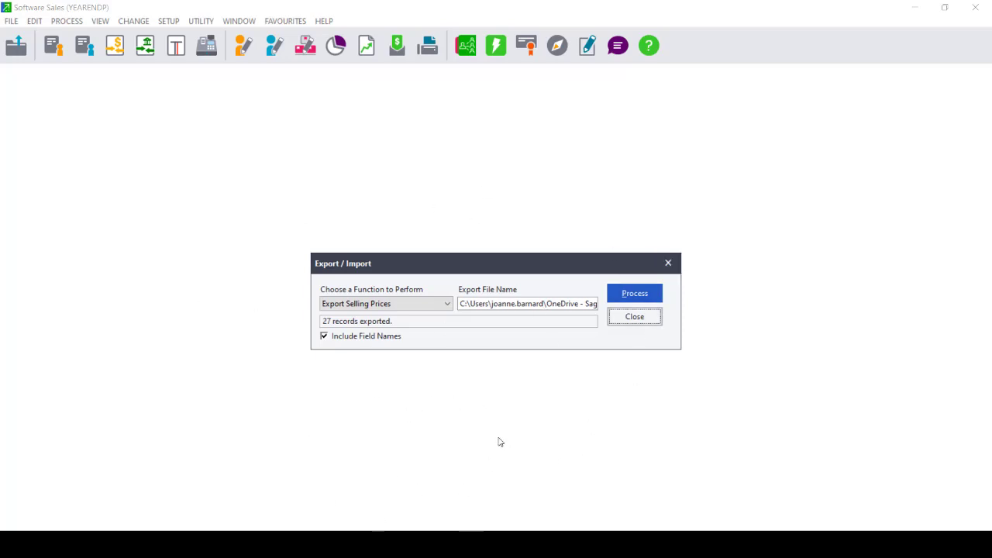
click(634, 316)
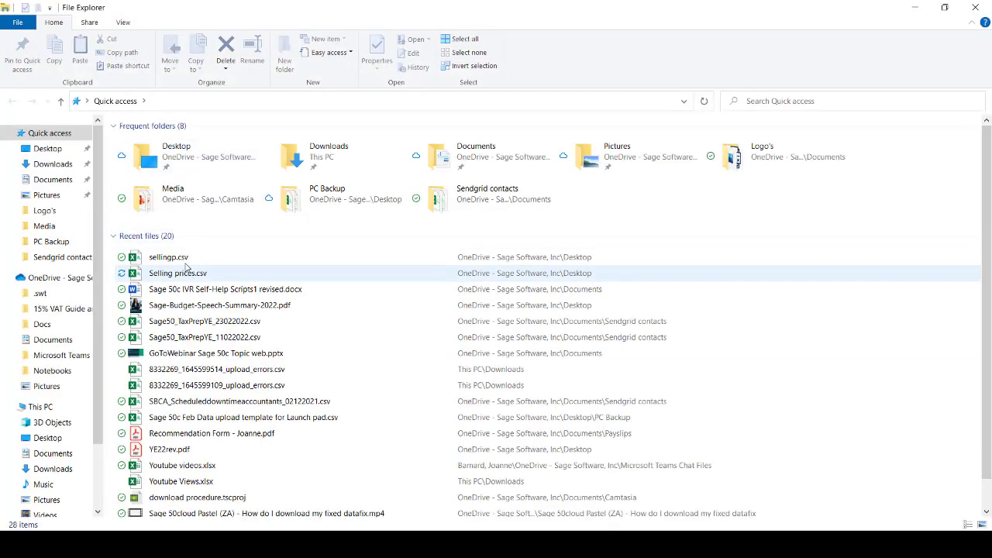
Open sellingp.csv from recent files in Excel and maximize the spreadsheet window.
click(167, 257)
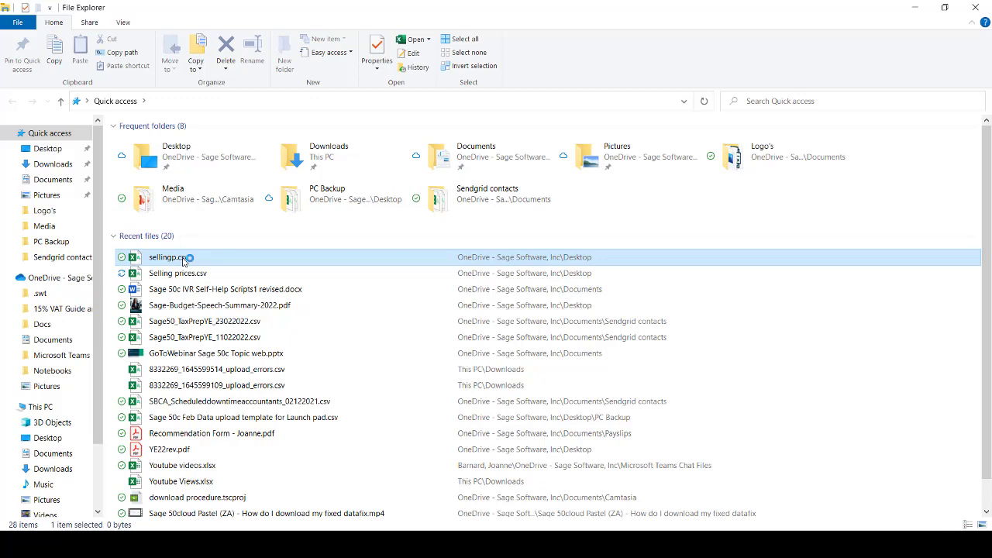
double_click(168, 257)
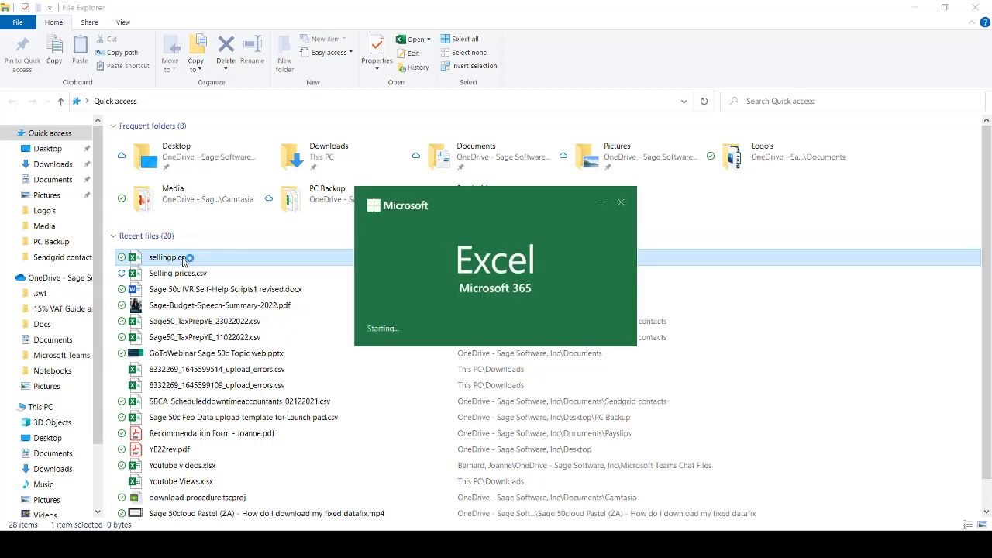
double_click(169, 257)
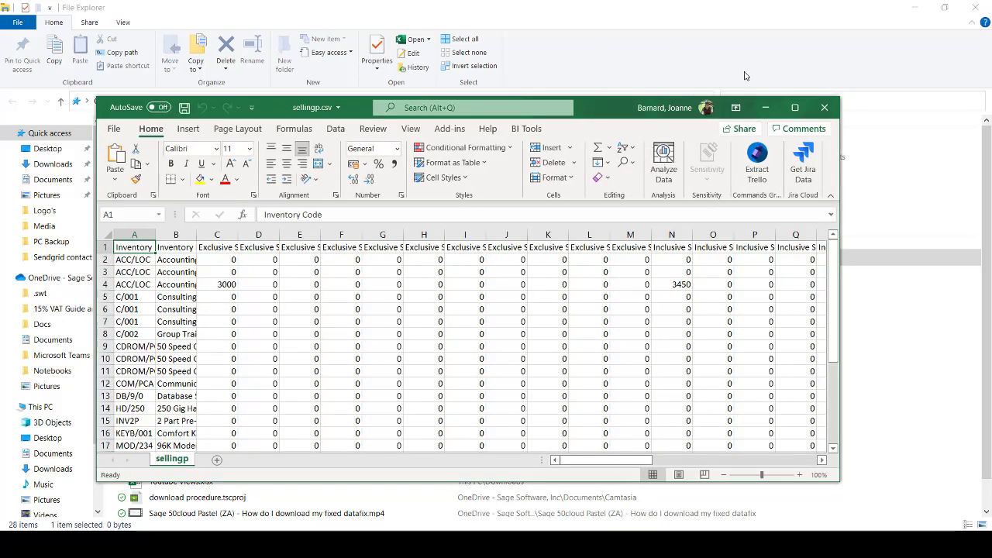
click(795, 107)
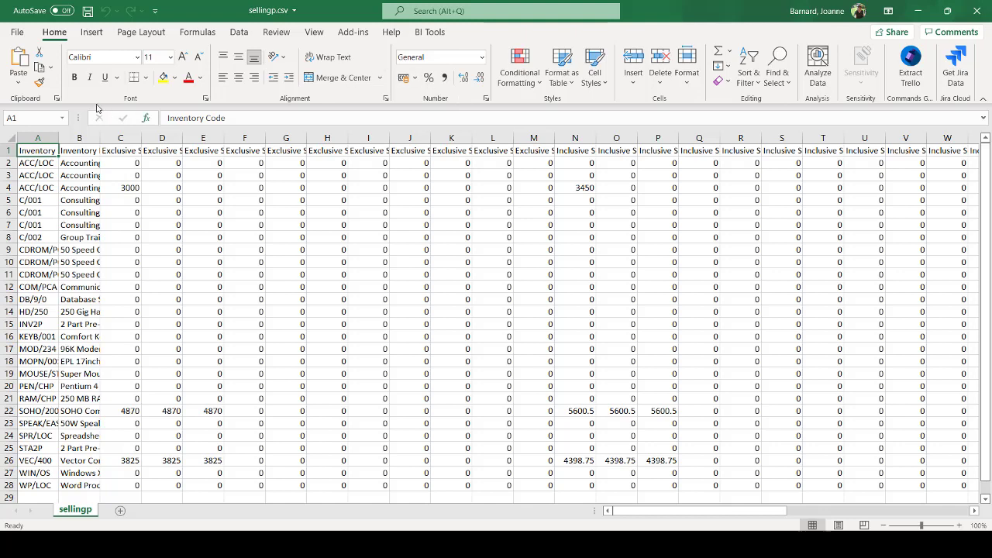
mouse_move(595, 133)
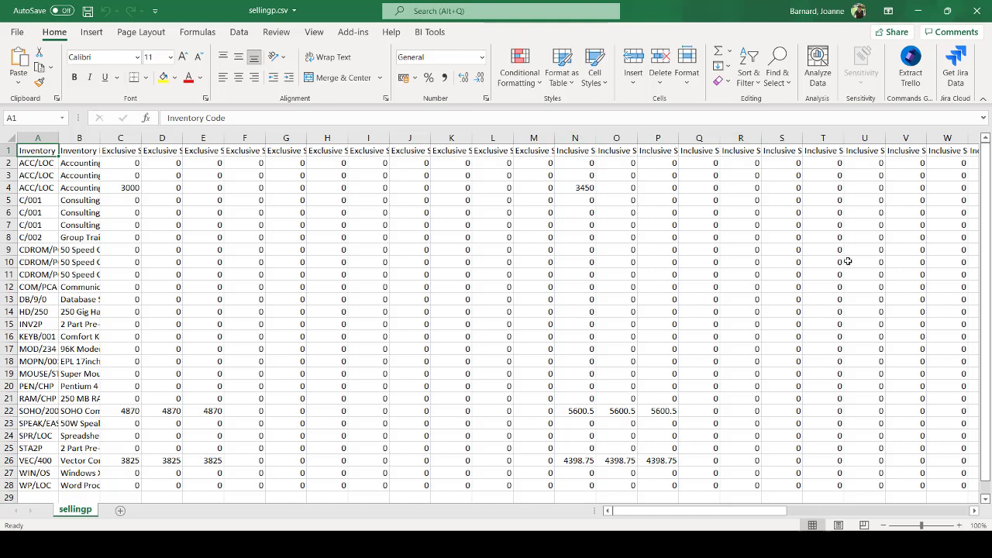
mouse_move(769, 302)
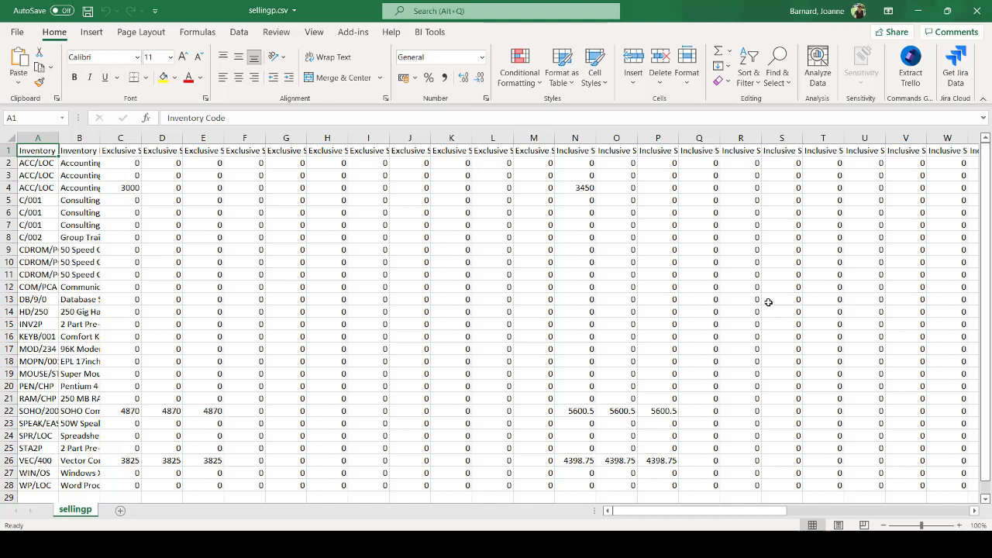
mouse_move(523, 192)
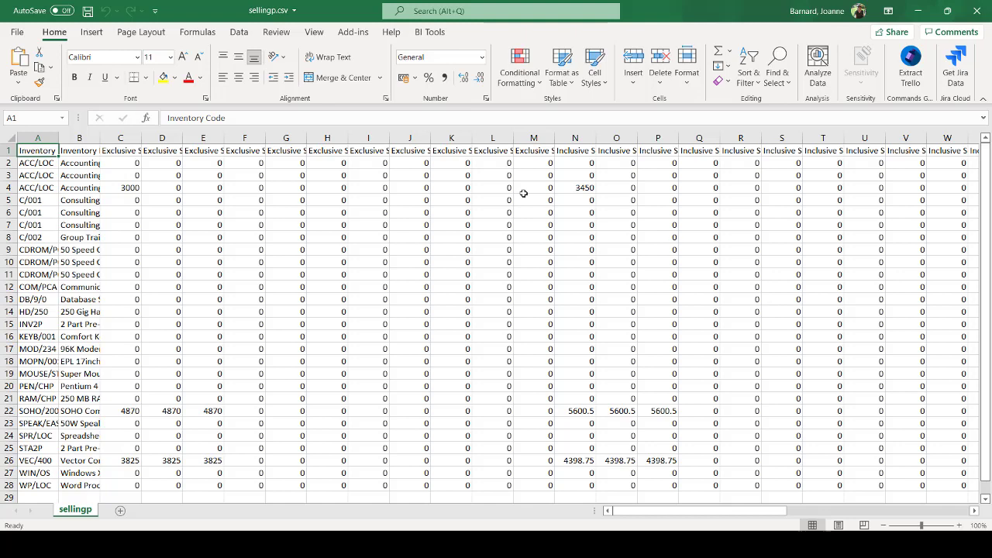
mouse_move(368, 155)
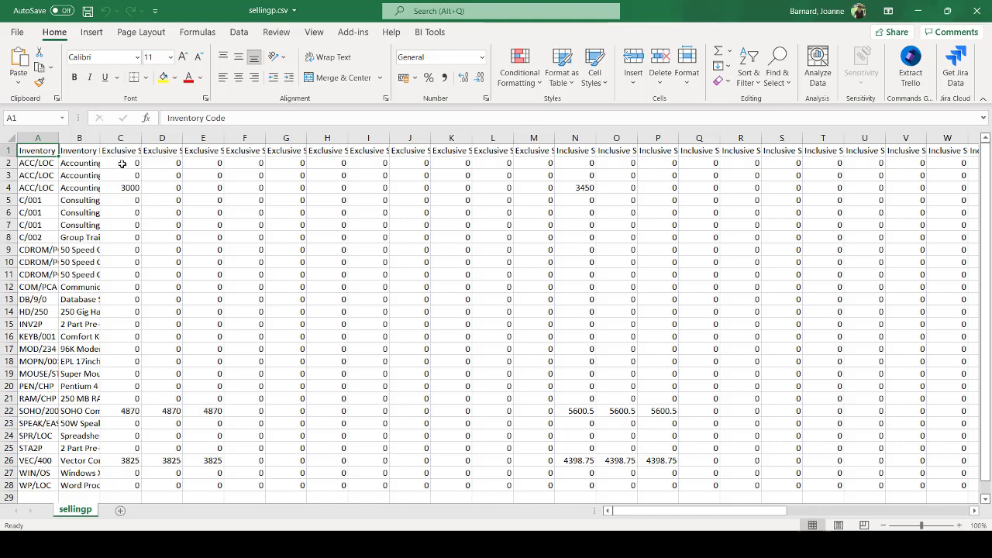
mouse_move(579, 164)
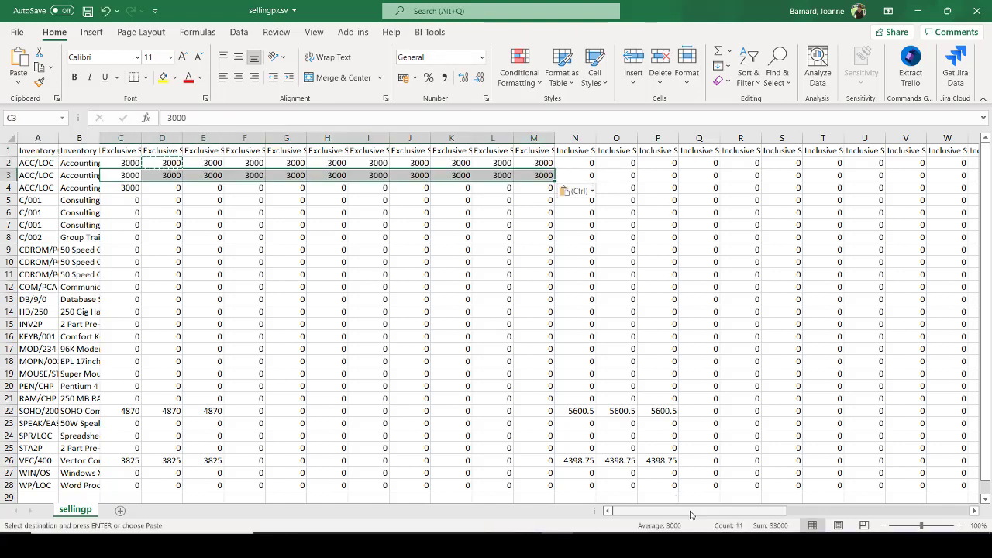
Scroll right across the price columns after filling 3000 into C2:M3.
scroll(right, 3)
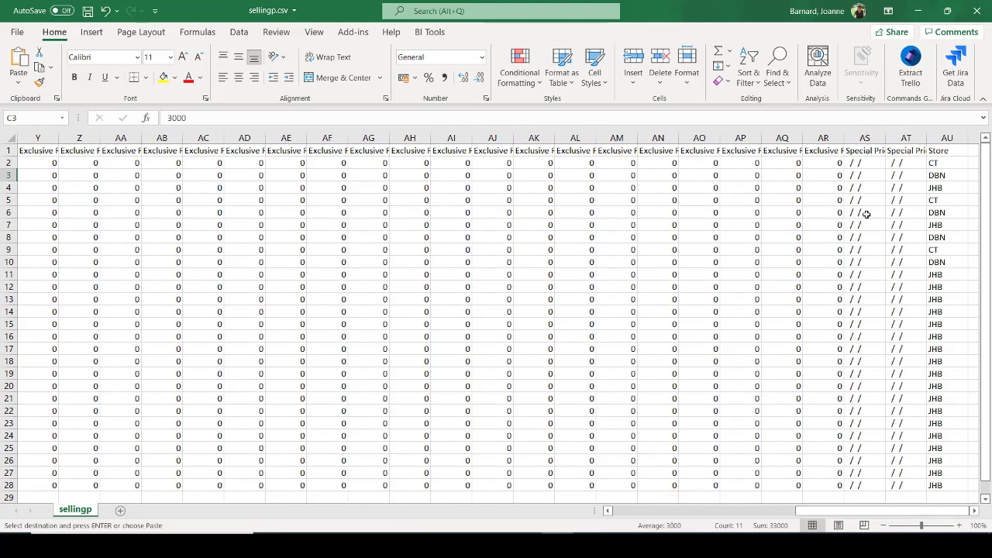
Widen the Special Price Applies From column AS so its heading fits.
click(863, 138)
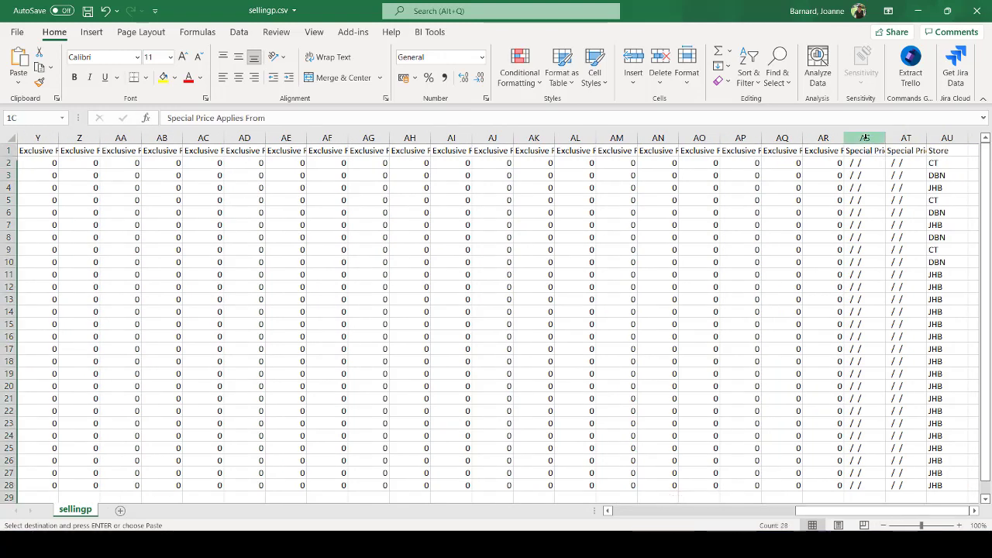
click(865, 138)
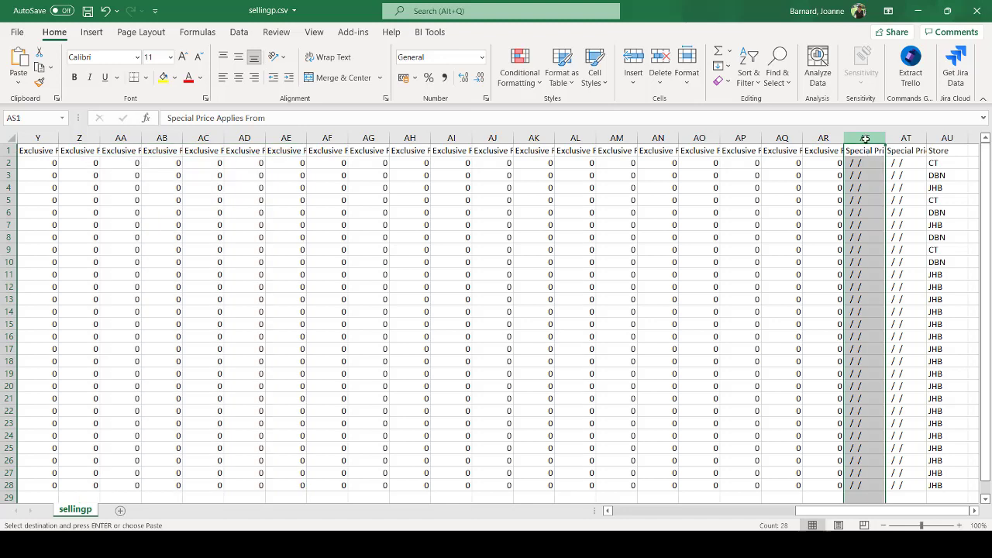
click(865, 163)
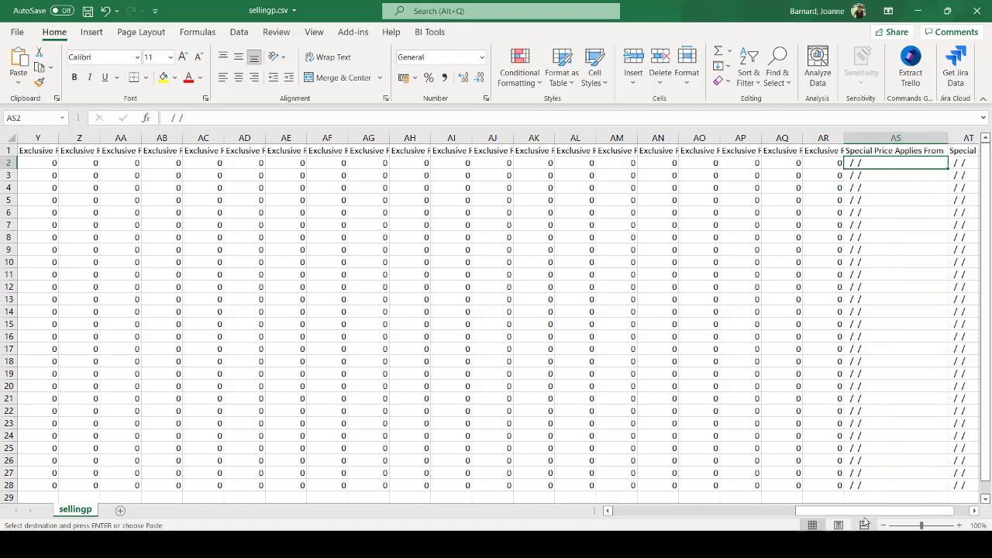
scroll(right, 3)
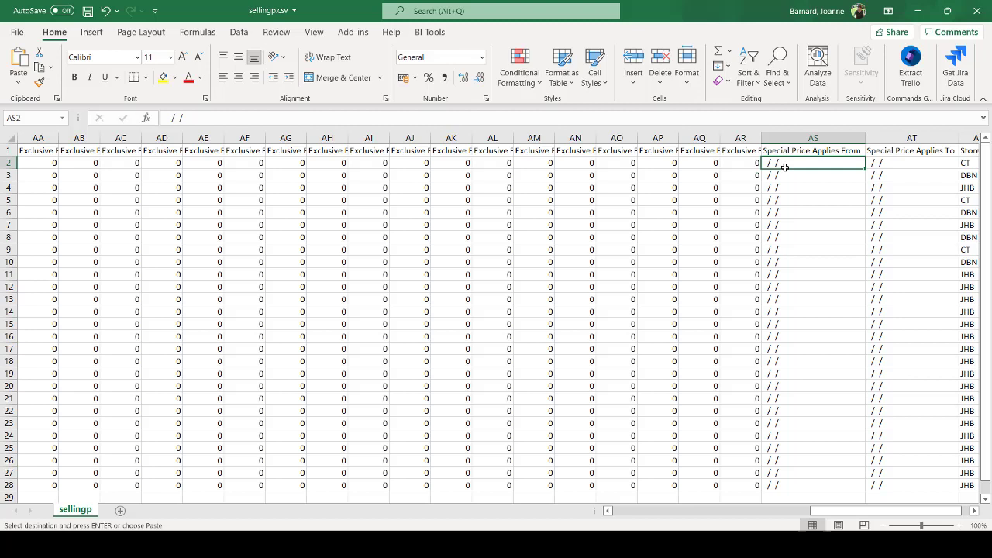
Enter start date 01/03/2022 and end date 31/03/2022, copying the start date down to AS28.
text(01/03/)
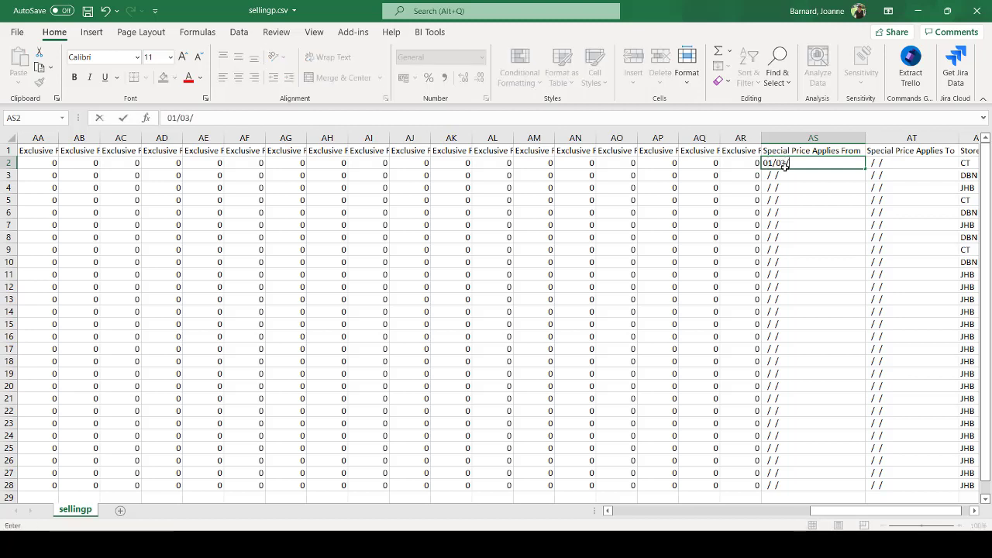
text(2022)
click(911, 163)
text(3)
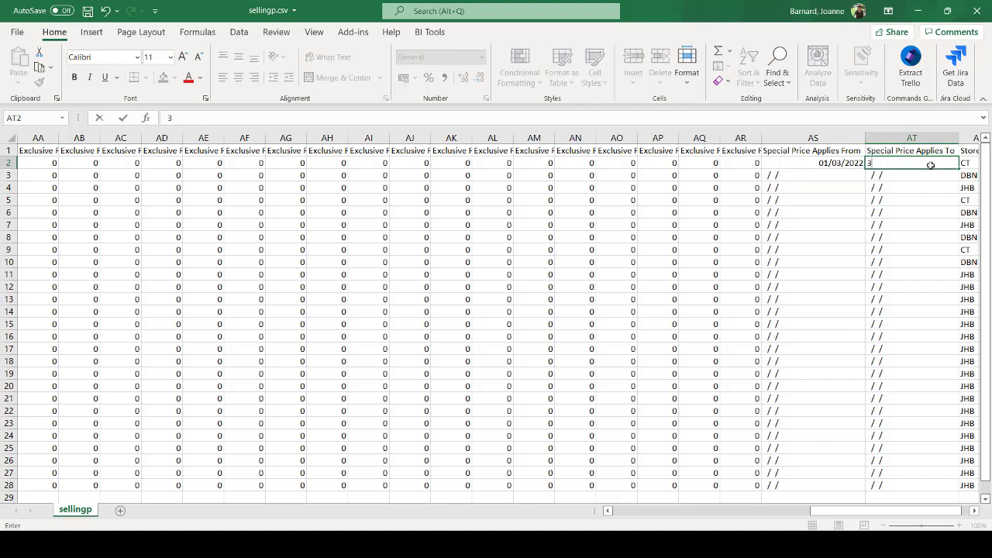
text(1/03)
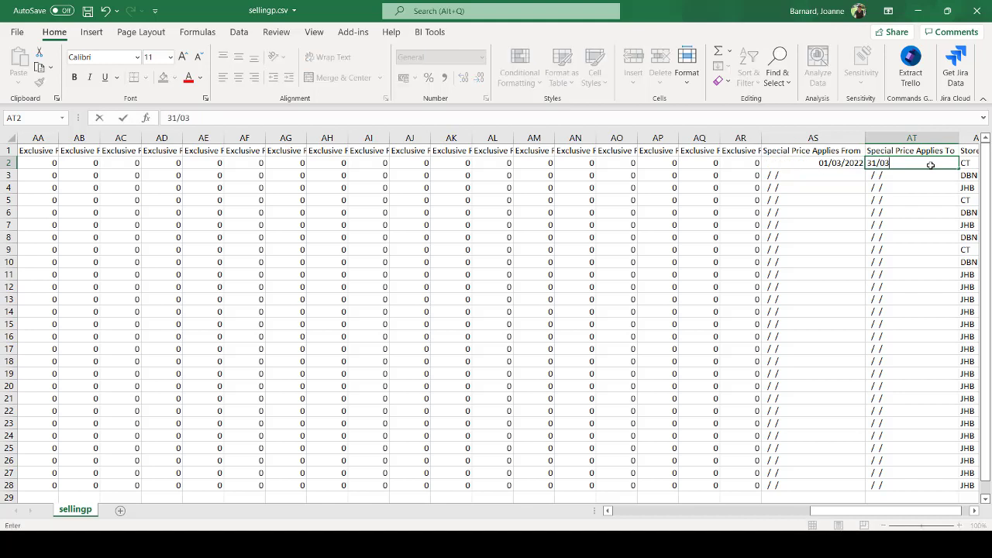
text(/2022)
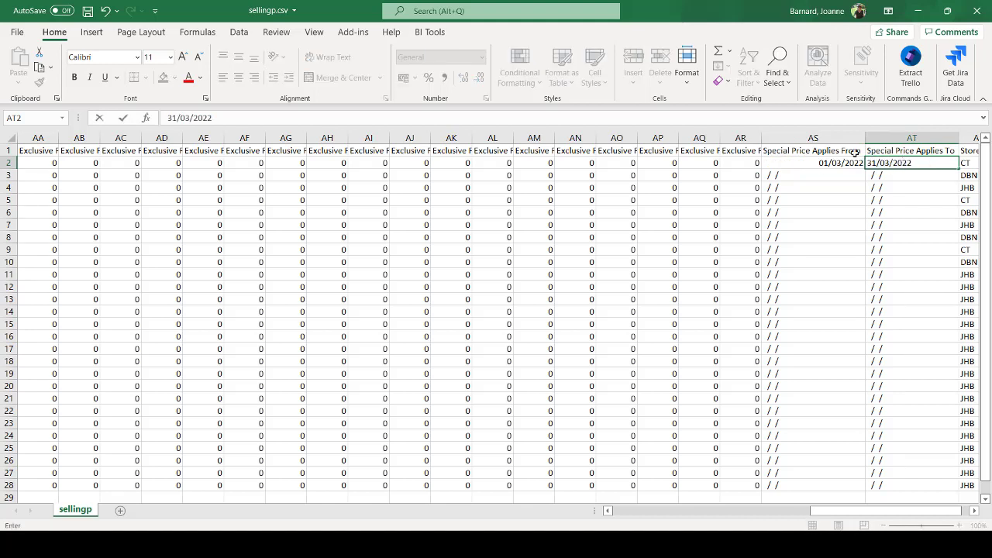
click(812, 163)
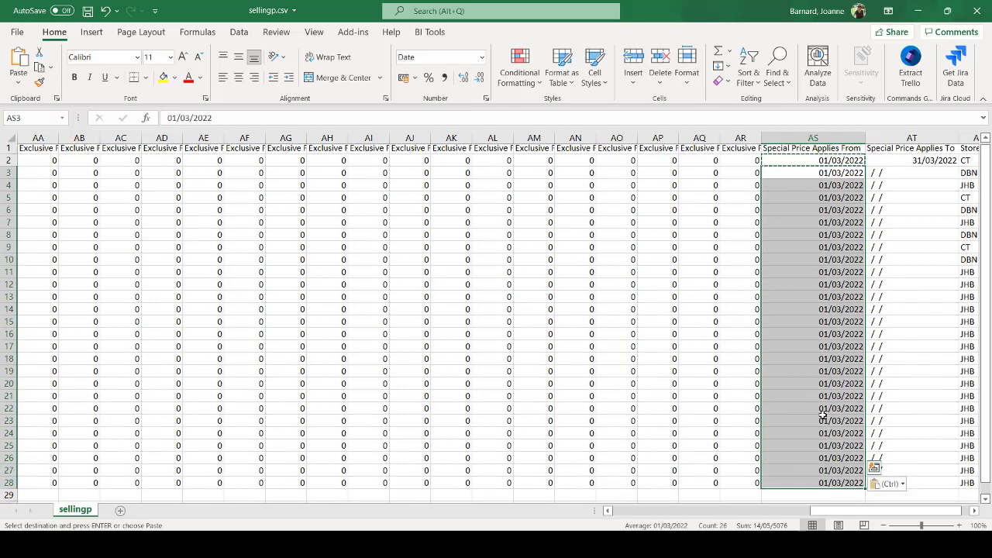
click(911, 163)
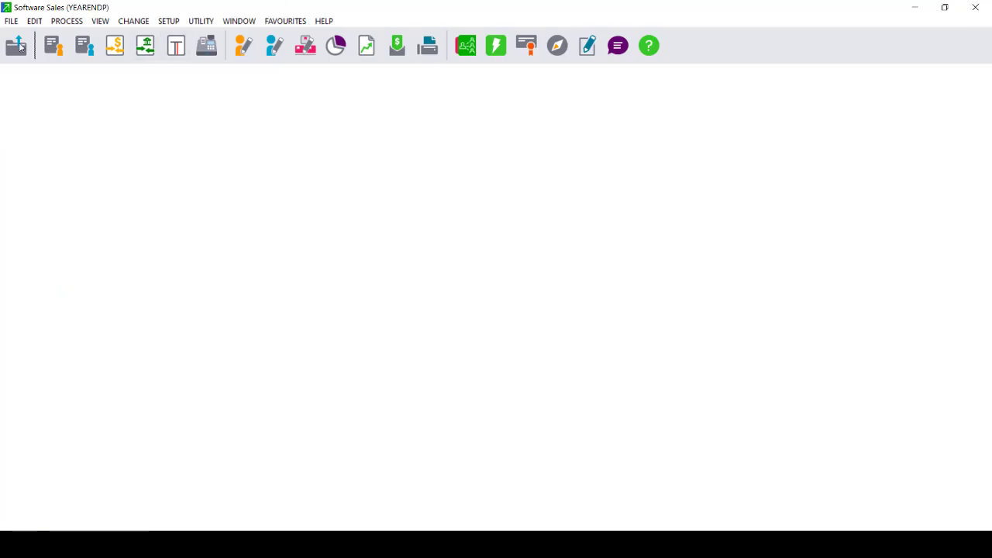
Choose Import Selling Prices in Export/Import and browse to the edited CSV file.
click(12, 22)
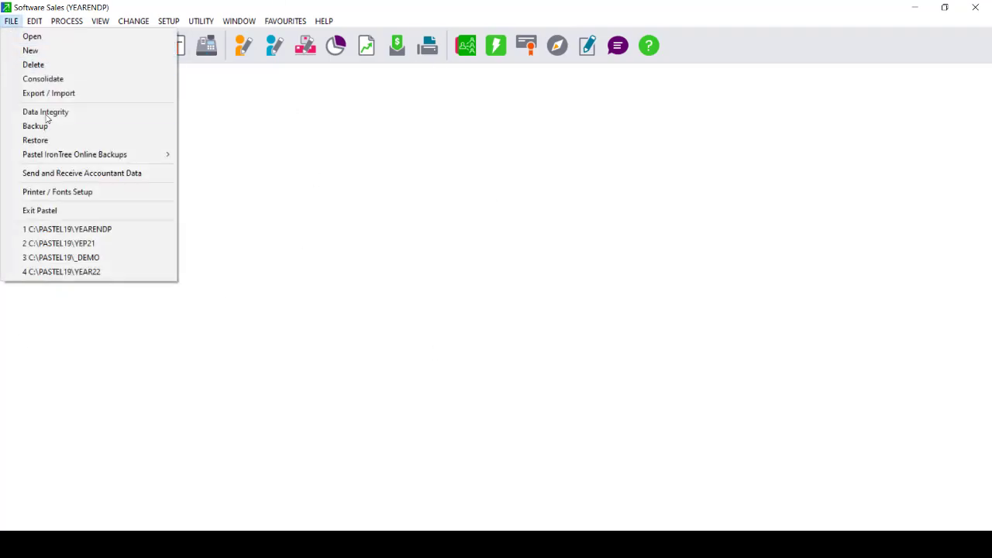
click(48, 93)
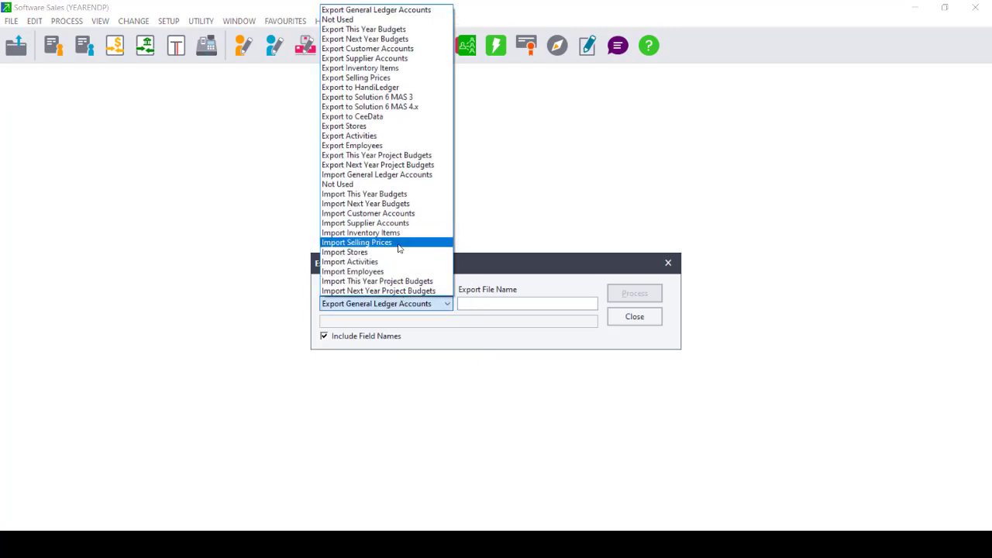
click(356, 242)
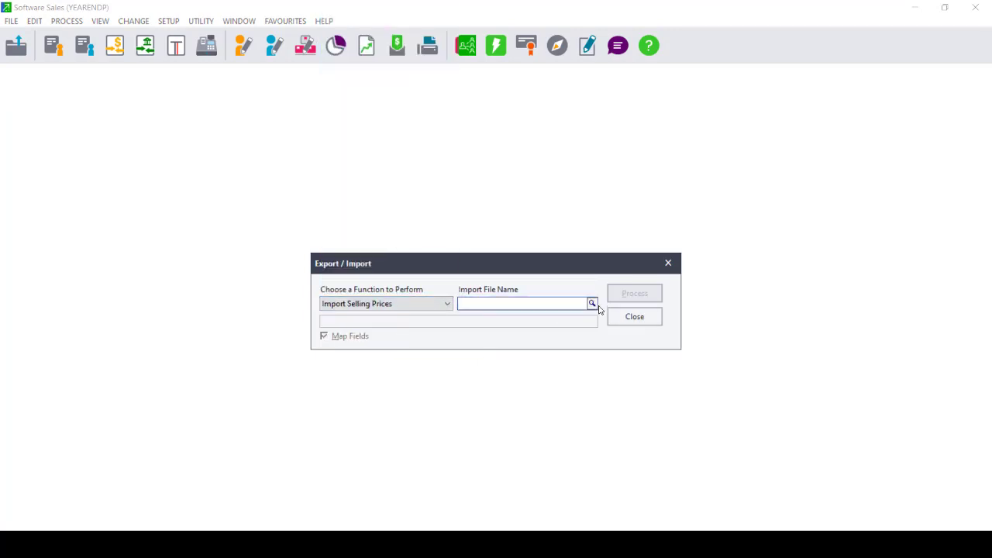
click(591, 302)
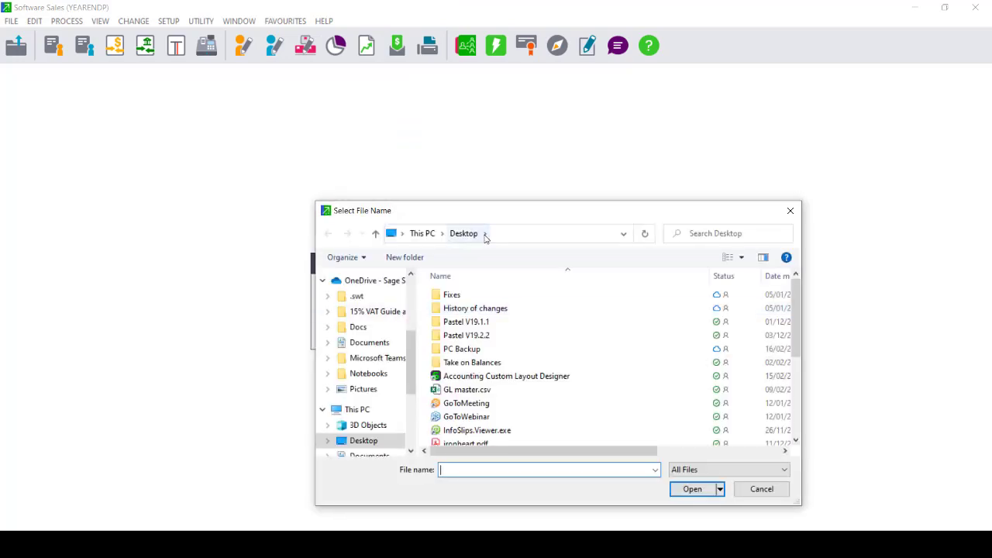
mouse_move(795, 309)
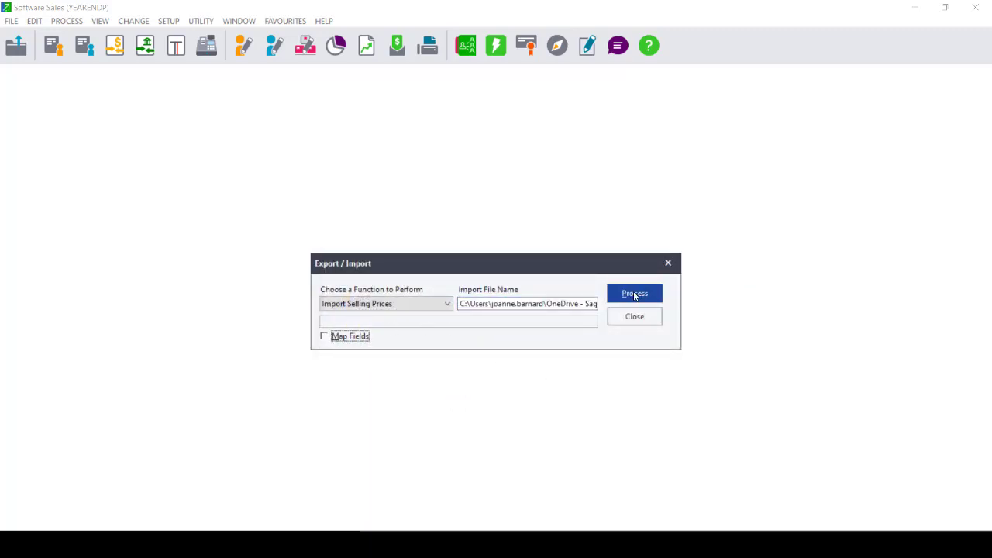
Process the import of 27 selling prices and close the import window.
click(634, 293)
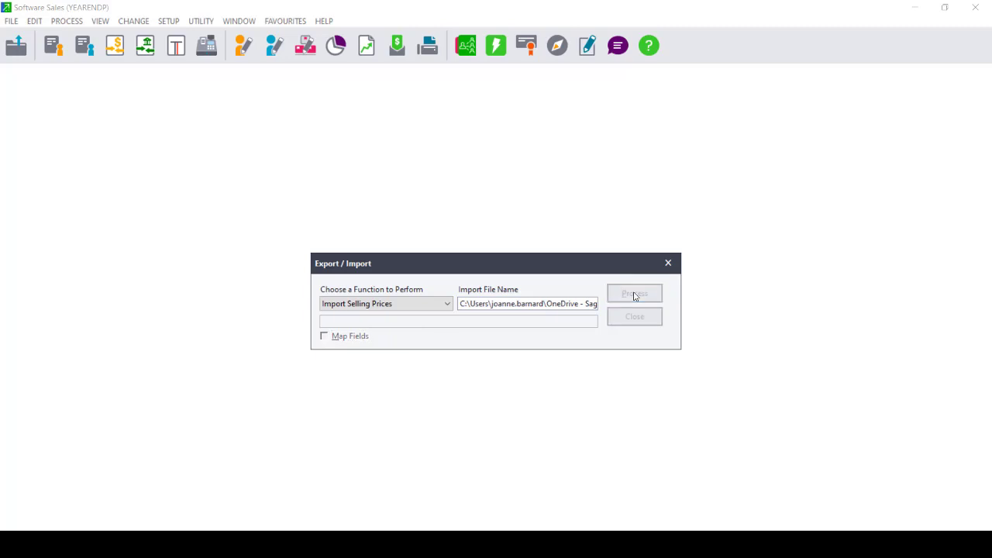
click(634, 293)
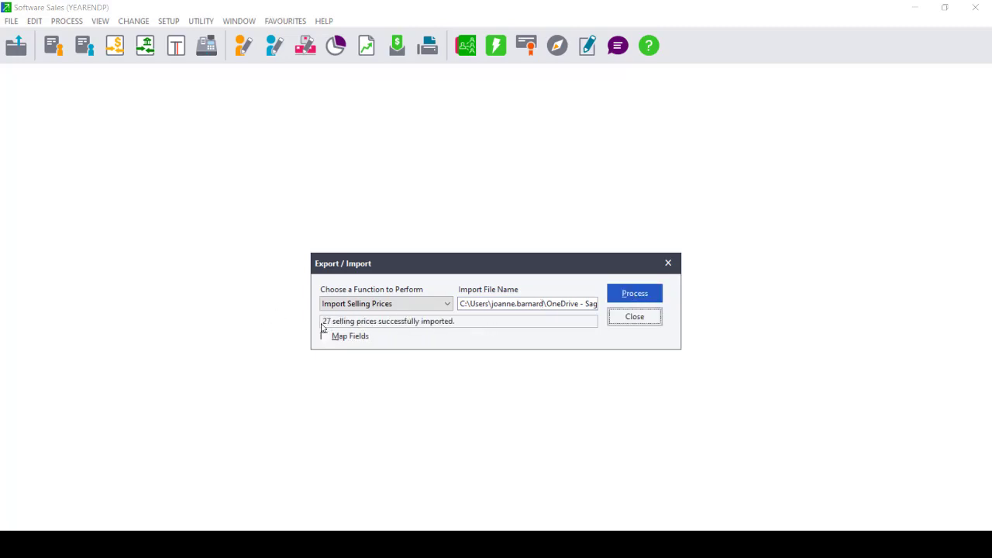
mouse_move(490, 322)
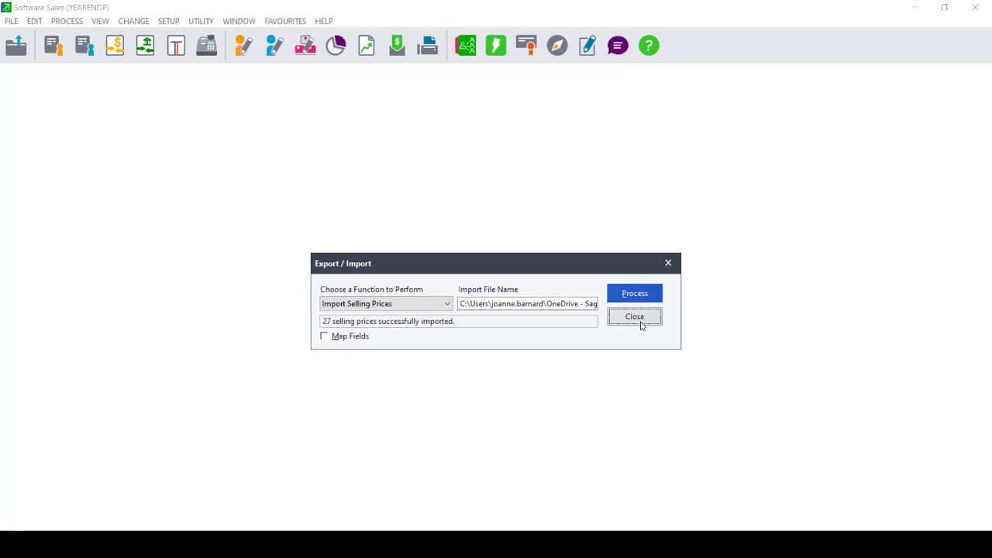
click(34, 22)
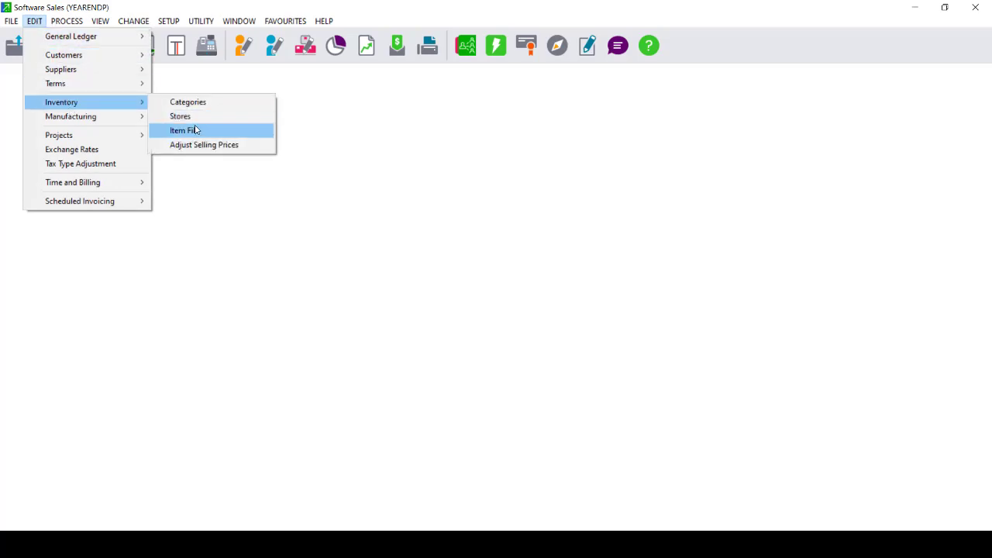
Look up item ACC/LOC in the Inventory Item File to check its special price dates.
click(183, 131)
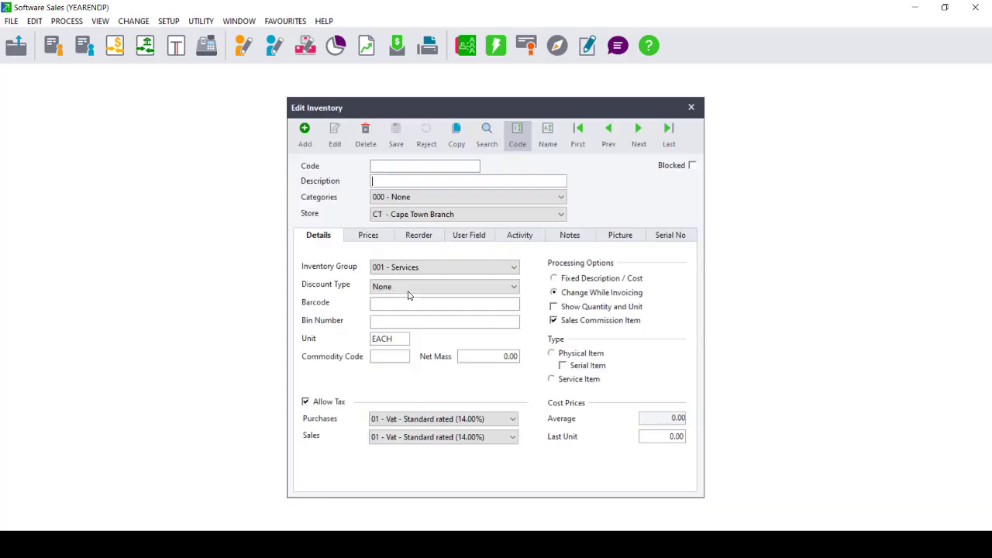
click(368, 236)
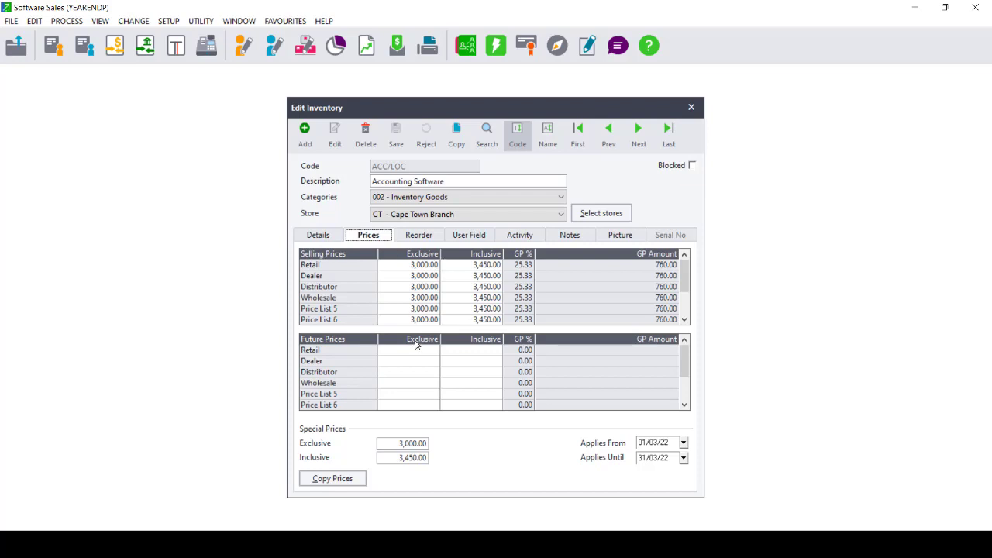
mouse_move(412, 412)
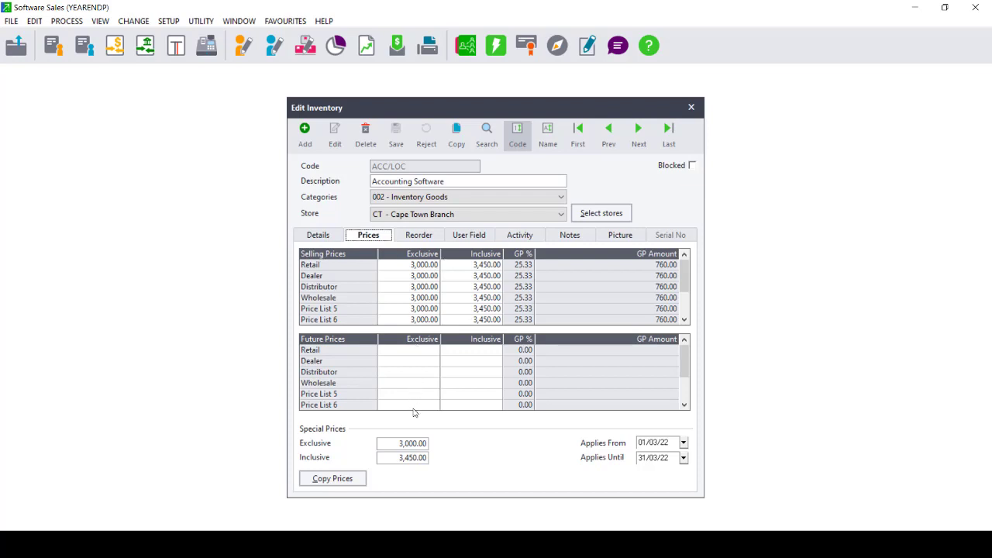
mouse_move(592, 452)
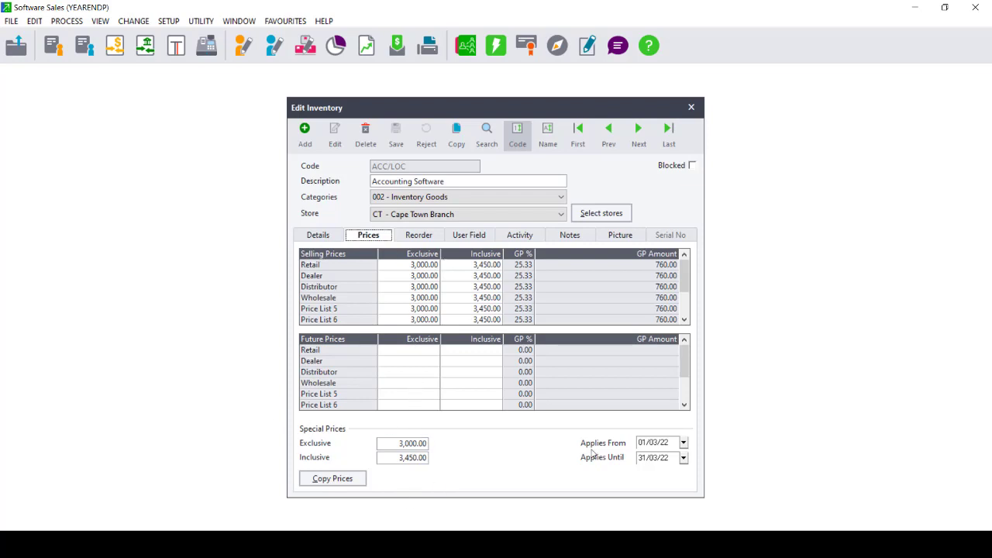